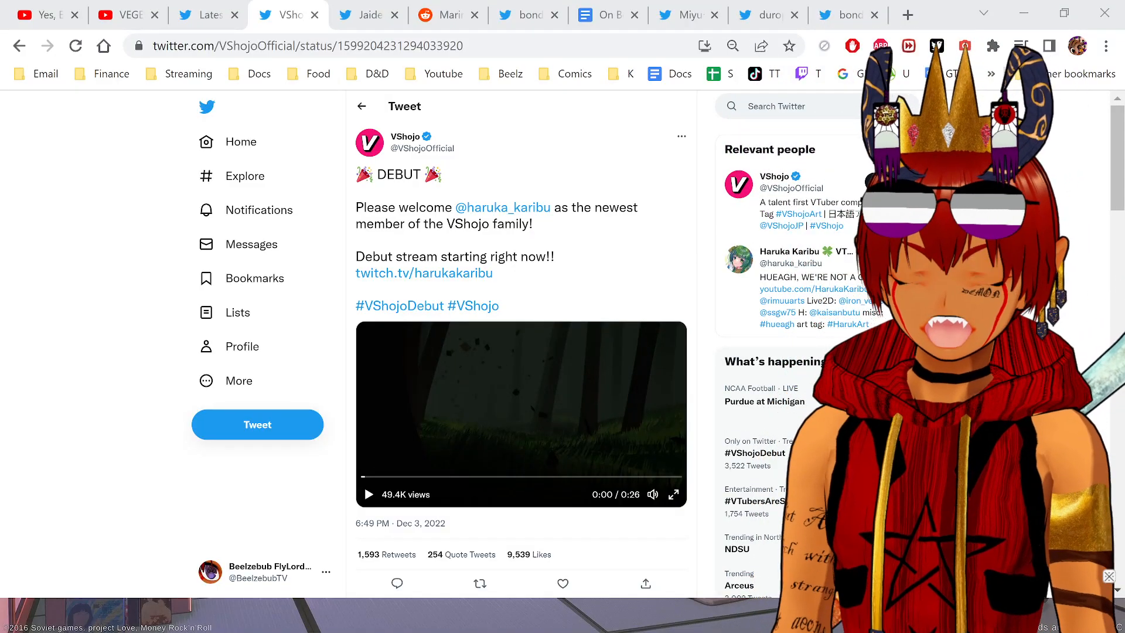
Step: View Jaiden's new VTuber model tweet, then open artist TheArtGun's profile from the reply mention
left_click(315, 14)
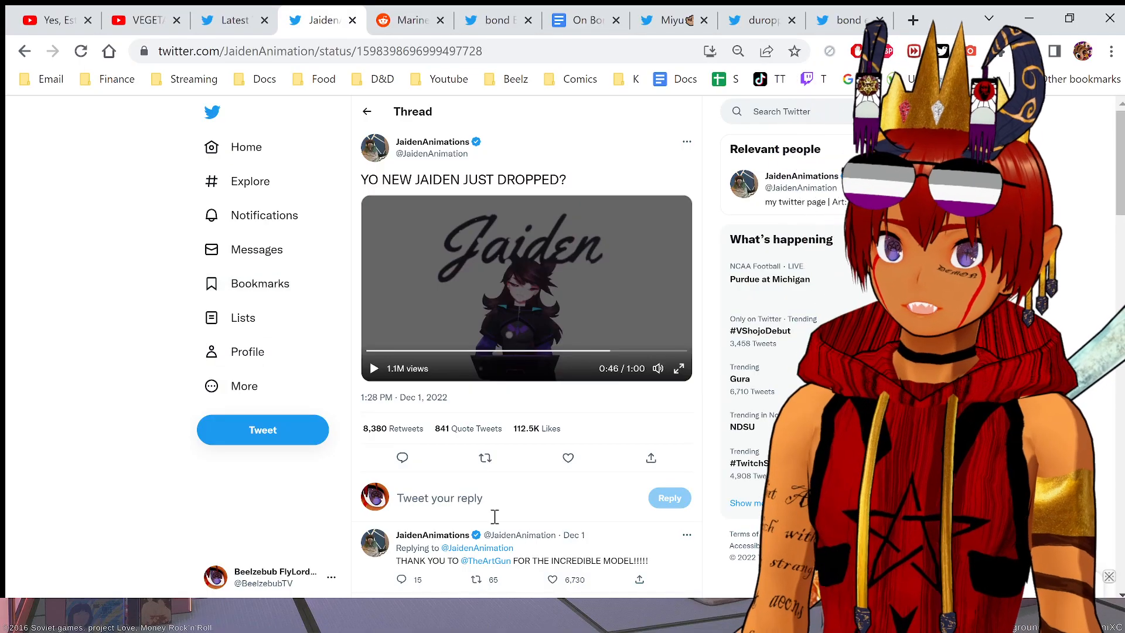
left_click(484, 560)
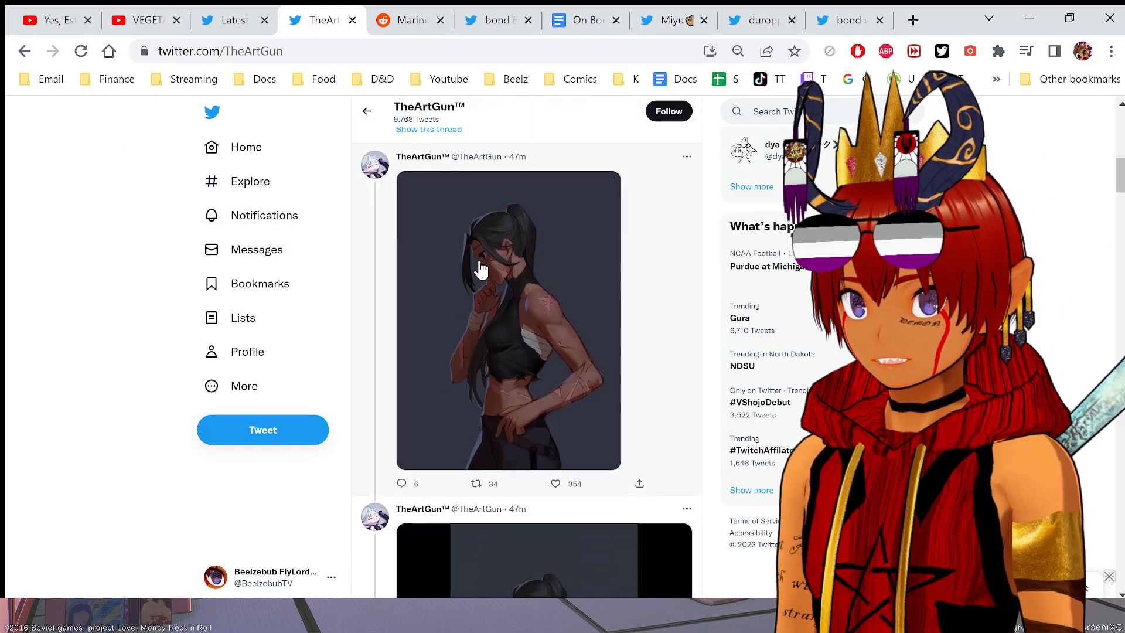
Step: View the bond EN agency profile, then Miyu's graduation schedule tweet
left_click(498, 20)
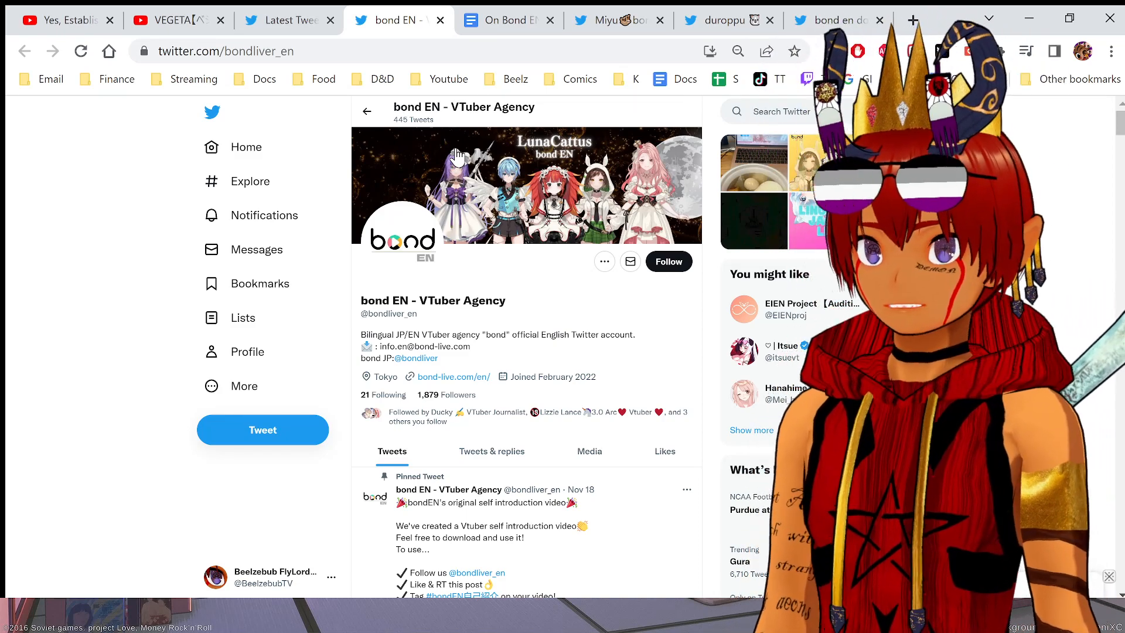
left_click(613, 19)
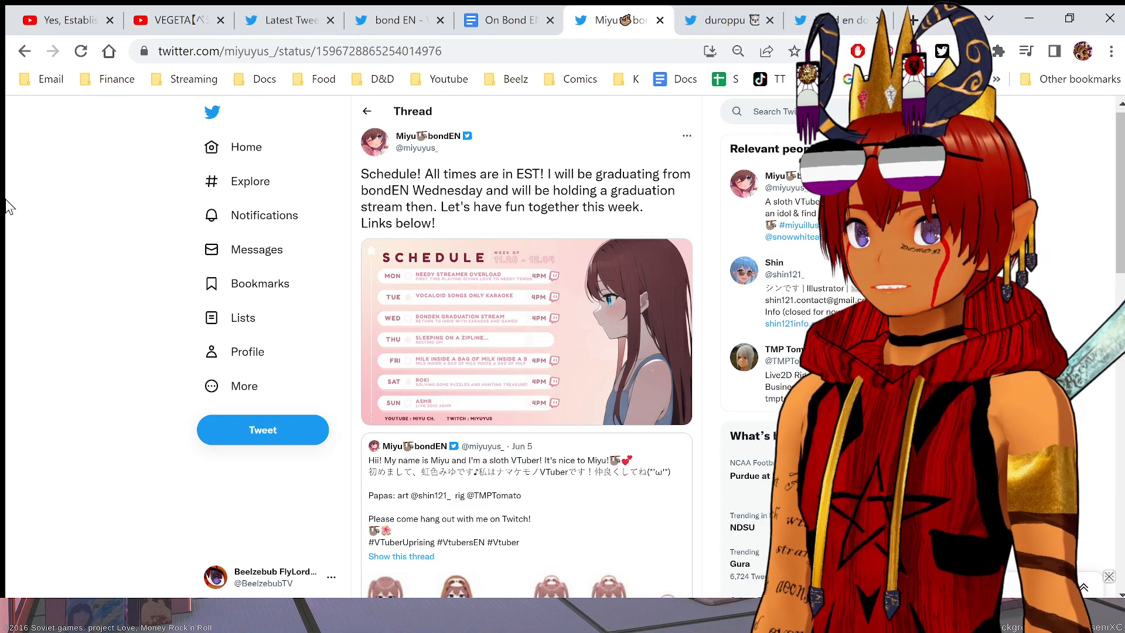
Step: Switch to the 'On Bond EN - Google Docs' tab
left_click(724, 20)
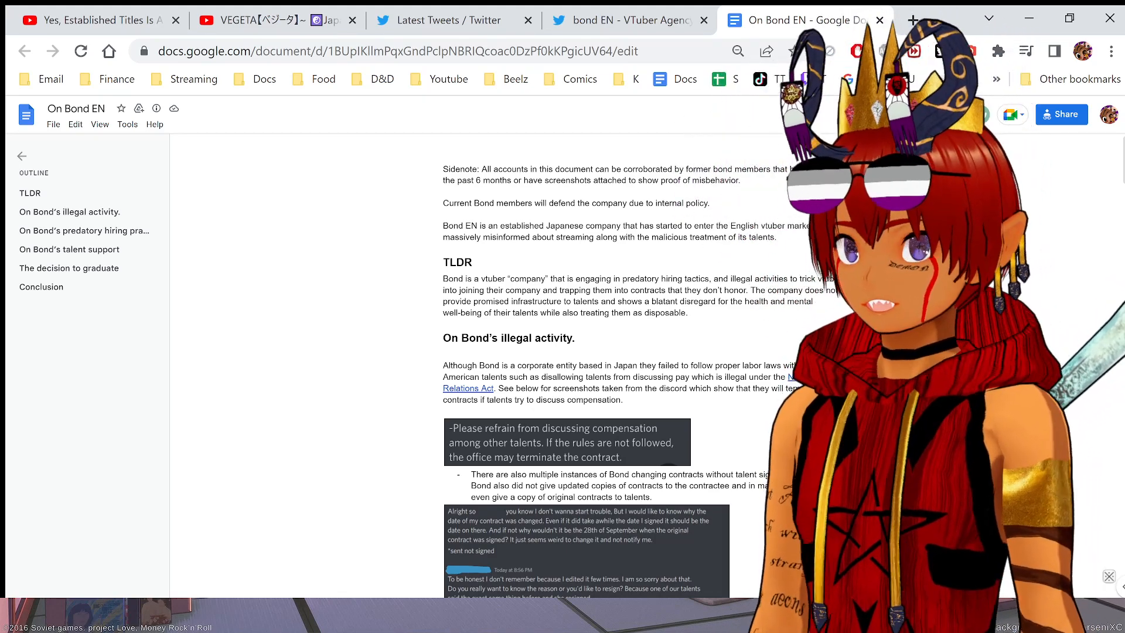
scroll("down", 3)
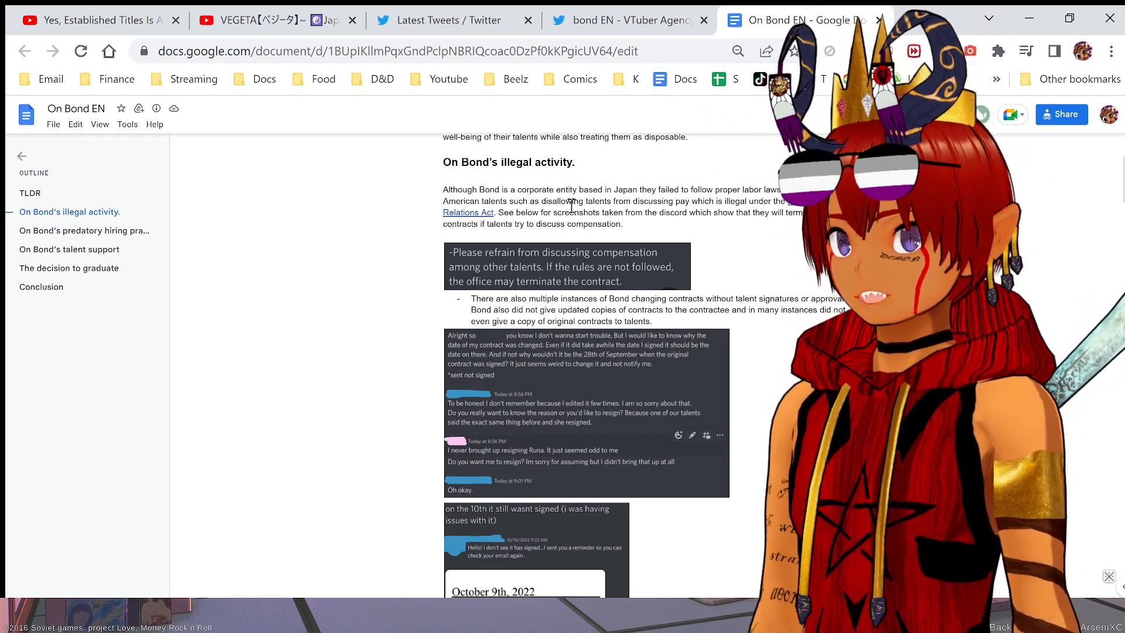
scroll("down", 3)
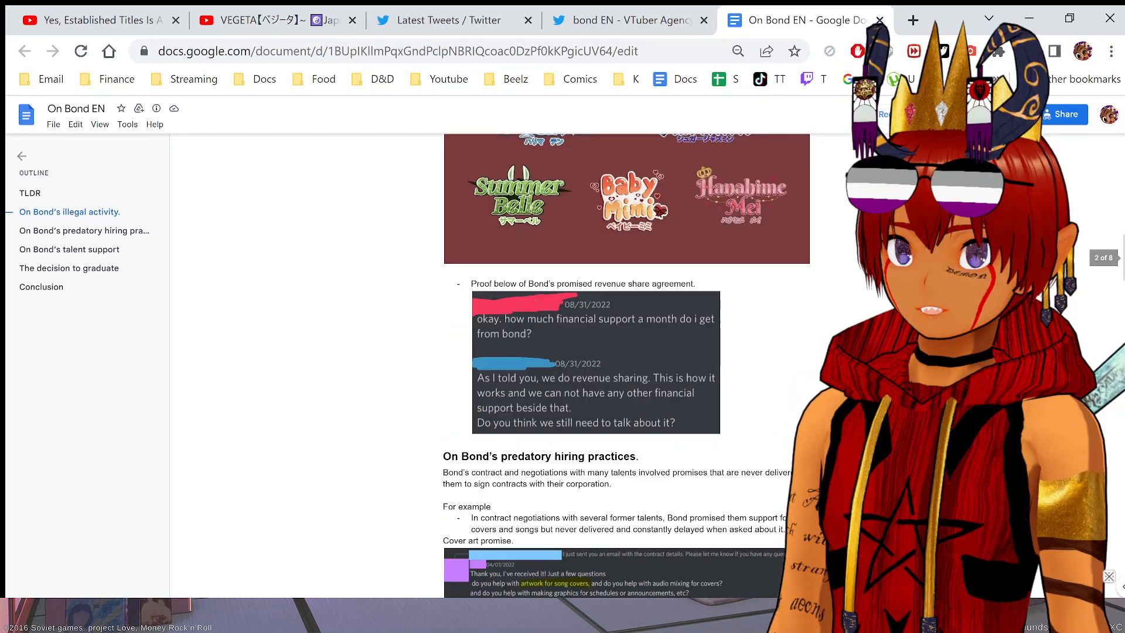
scroll("down", 3)
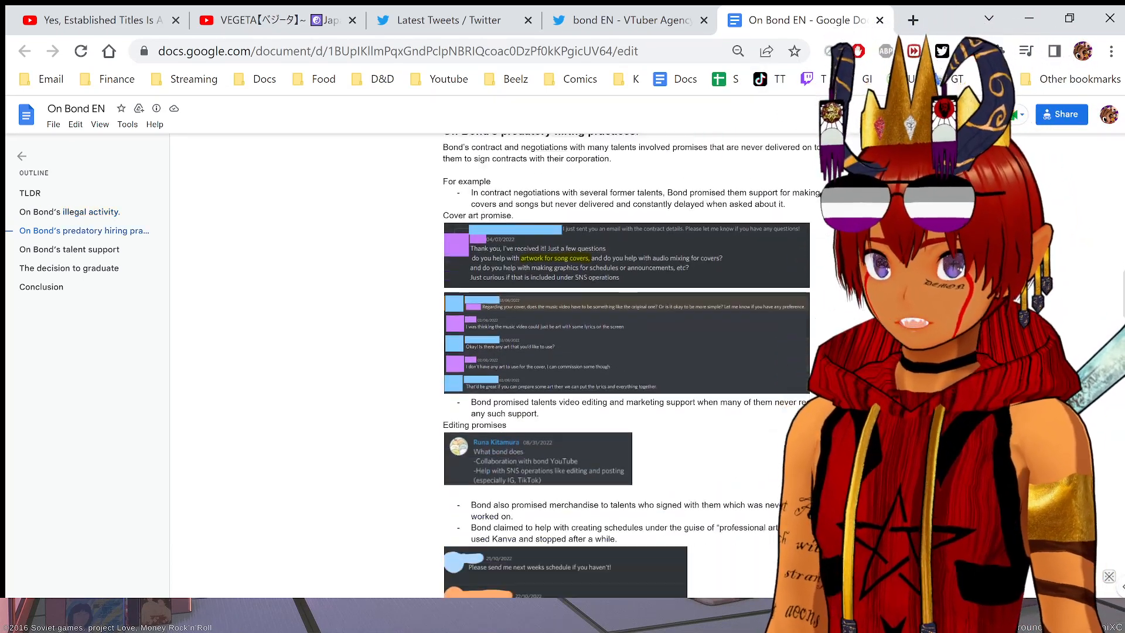
scroll("down", 3)
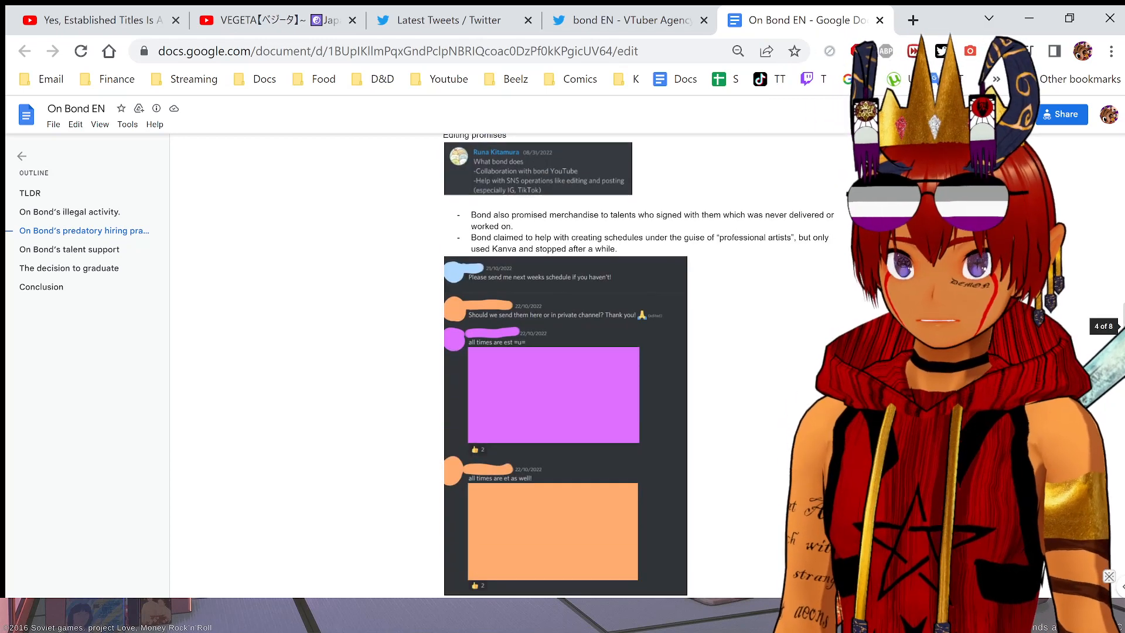
scroll("down", 3)
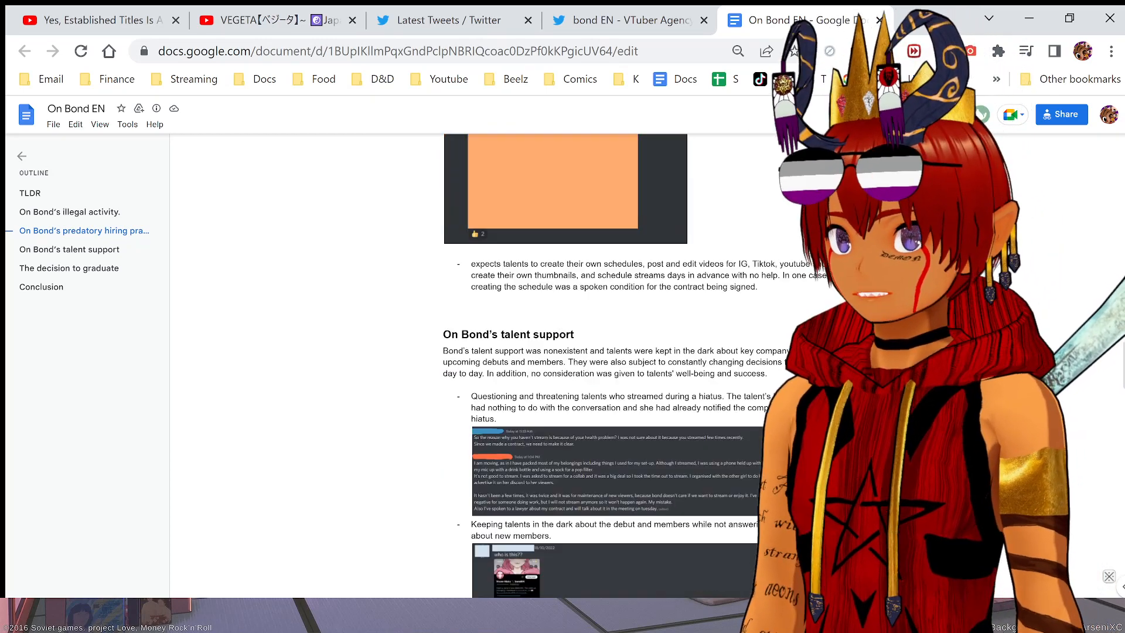
scroll("down", 3)
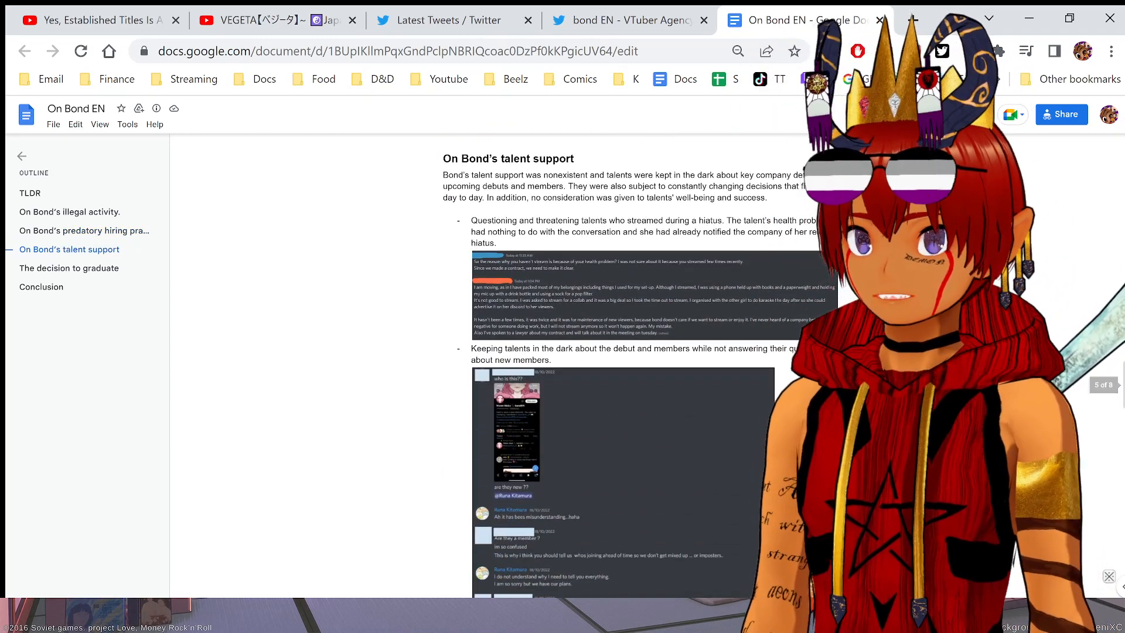
scroll("down", 3)
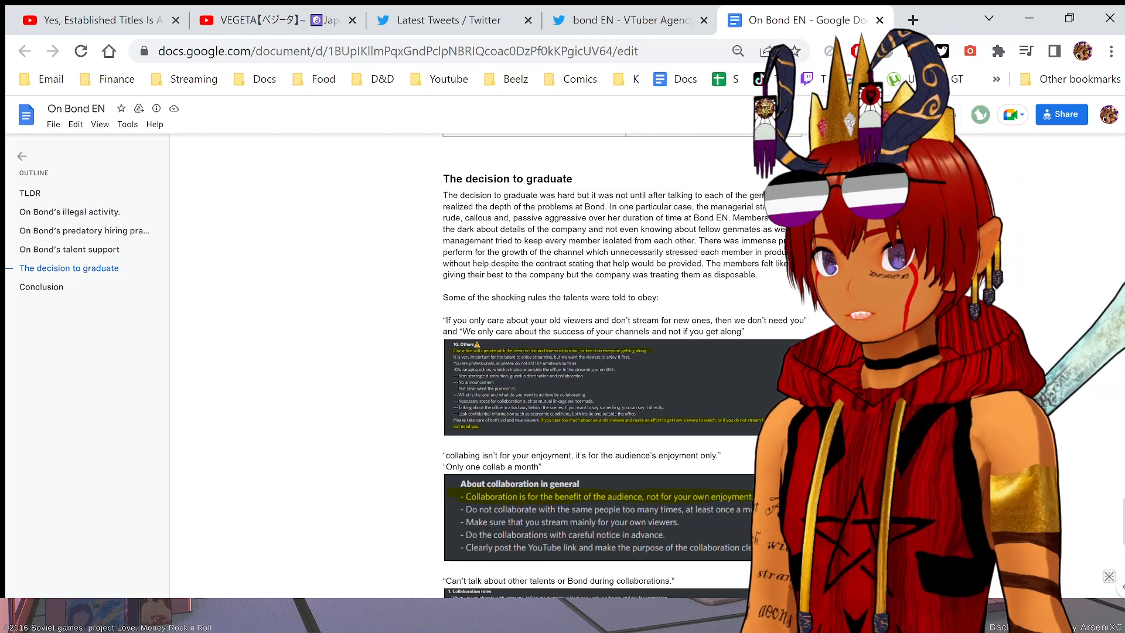
scroll("down", 3)
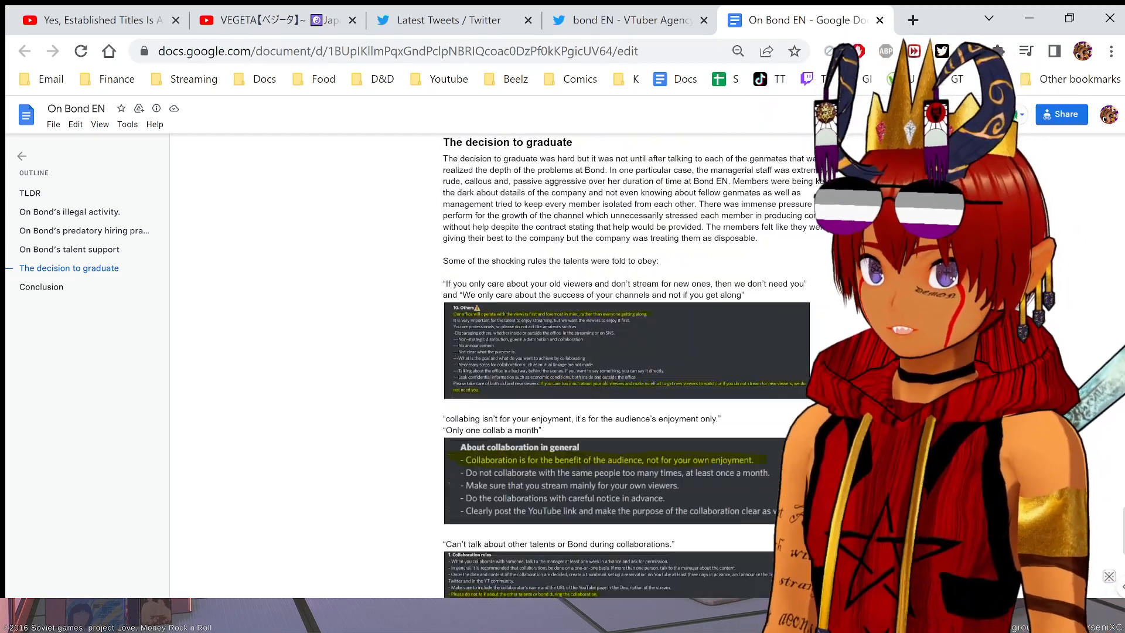
scroll("up", 3)
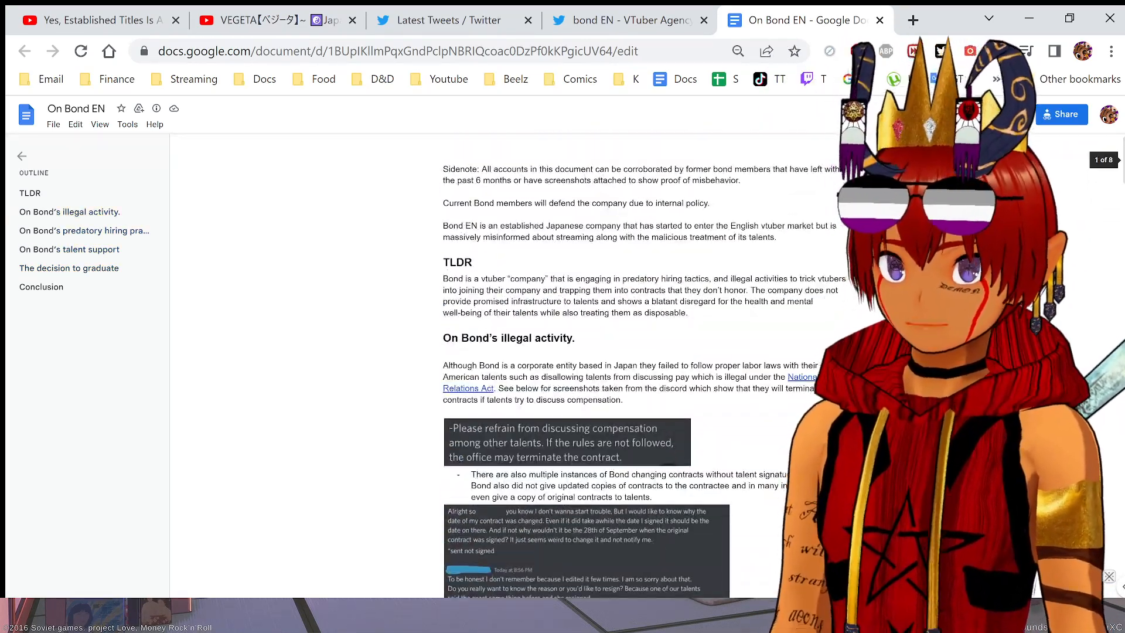